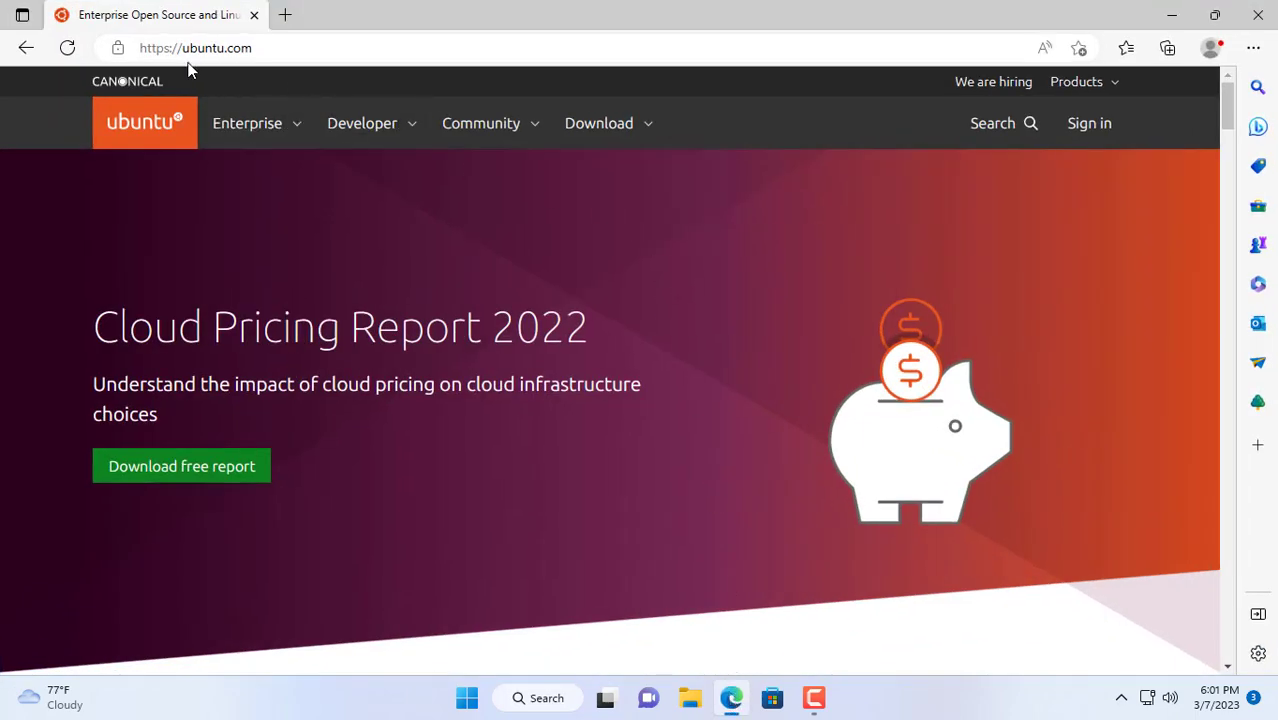
Start the Ubuntu Desktop 22.04 LTS download from ubuntu.com's Download menu.
{"action": "left_click", "coordinate": [600, 124]}
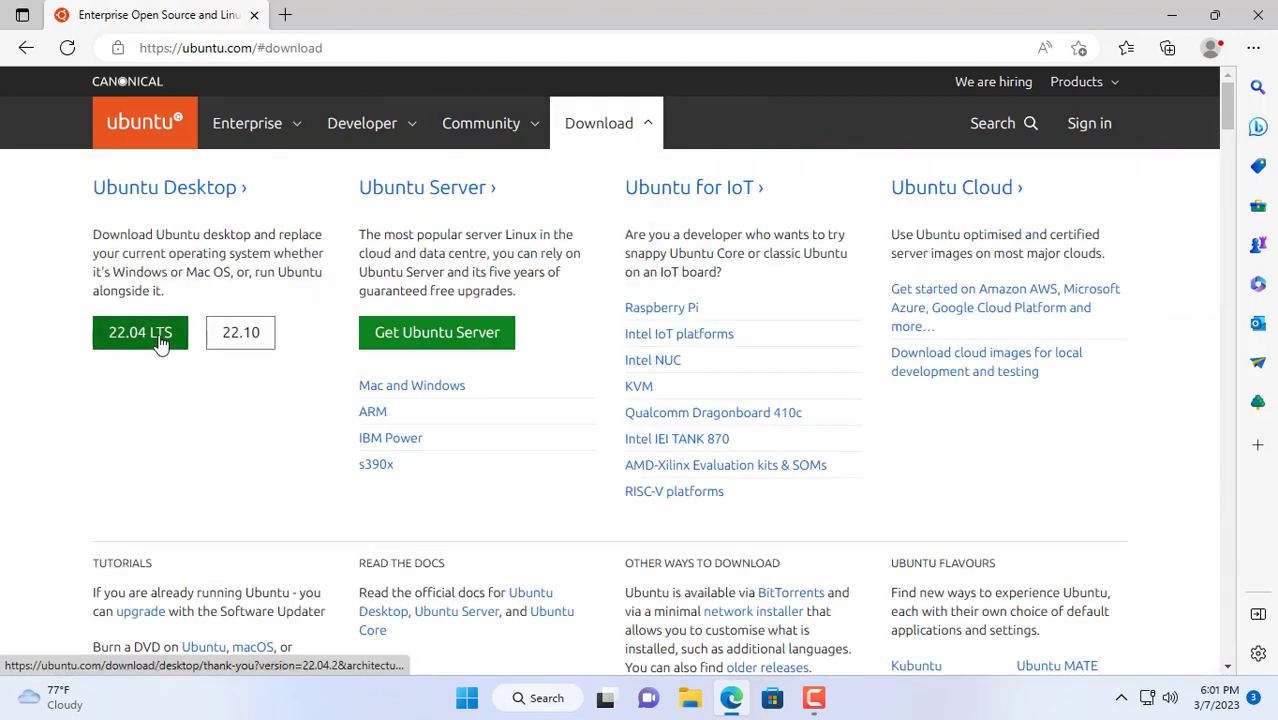
{"action": "left_click", "coordinate": [140, 332]}
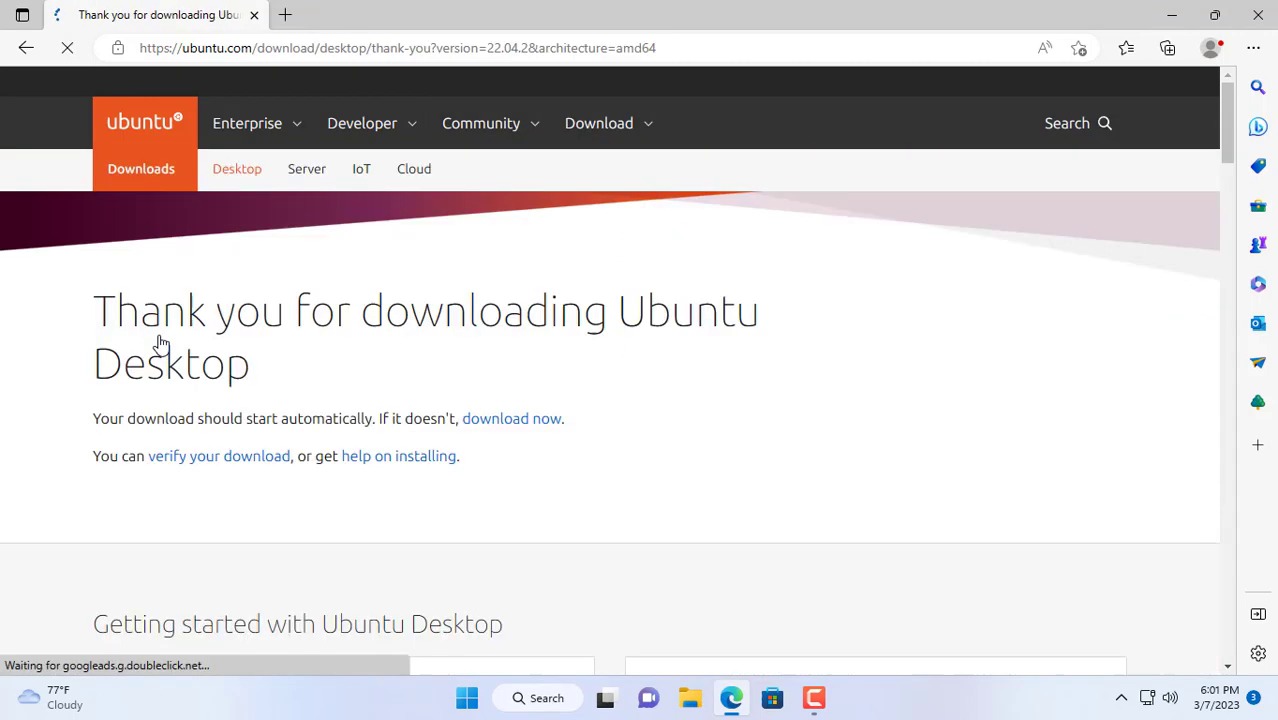
{"action": "left_click", "coordinate": [1168, 48]}
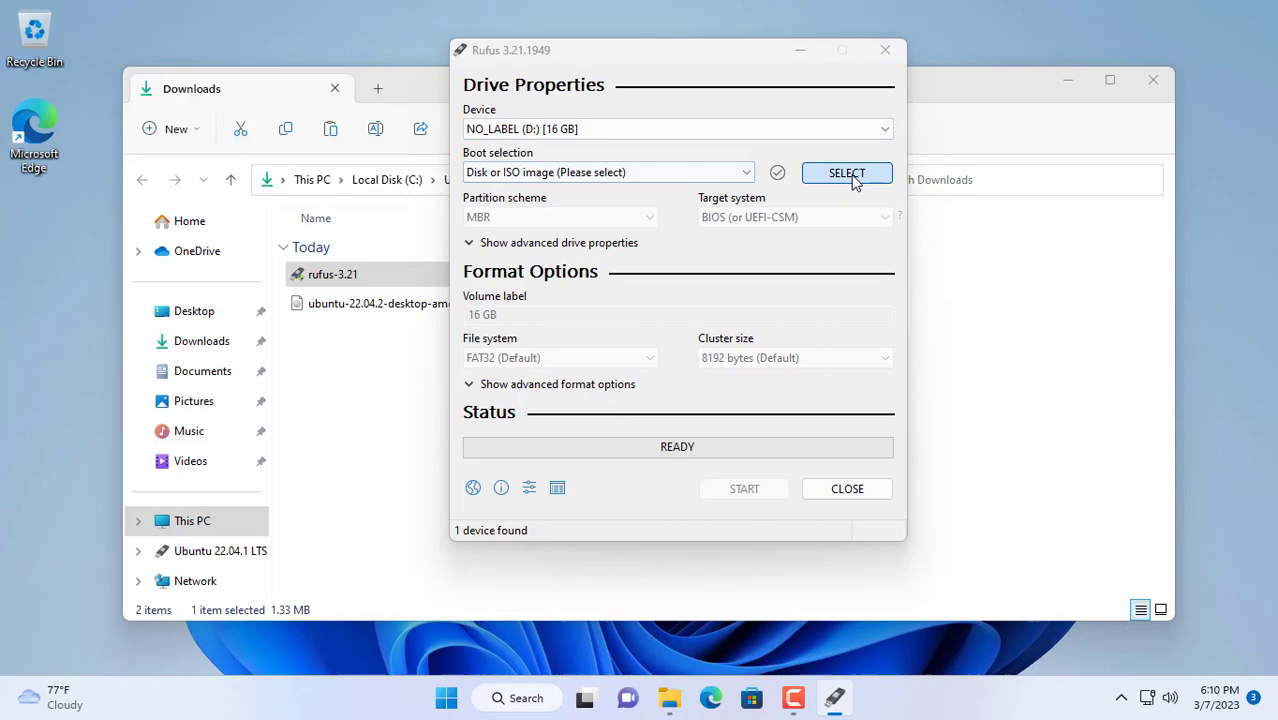
Load ubuntu-22.04.2-desktop-amd64.iso, set GPT partitioning, and start writing in ISO image mode.
{"action": "left_click", "coordinate": [846, 172]}
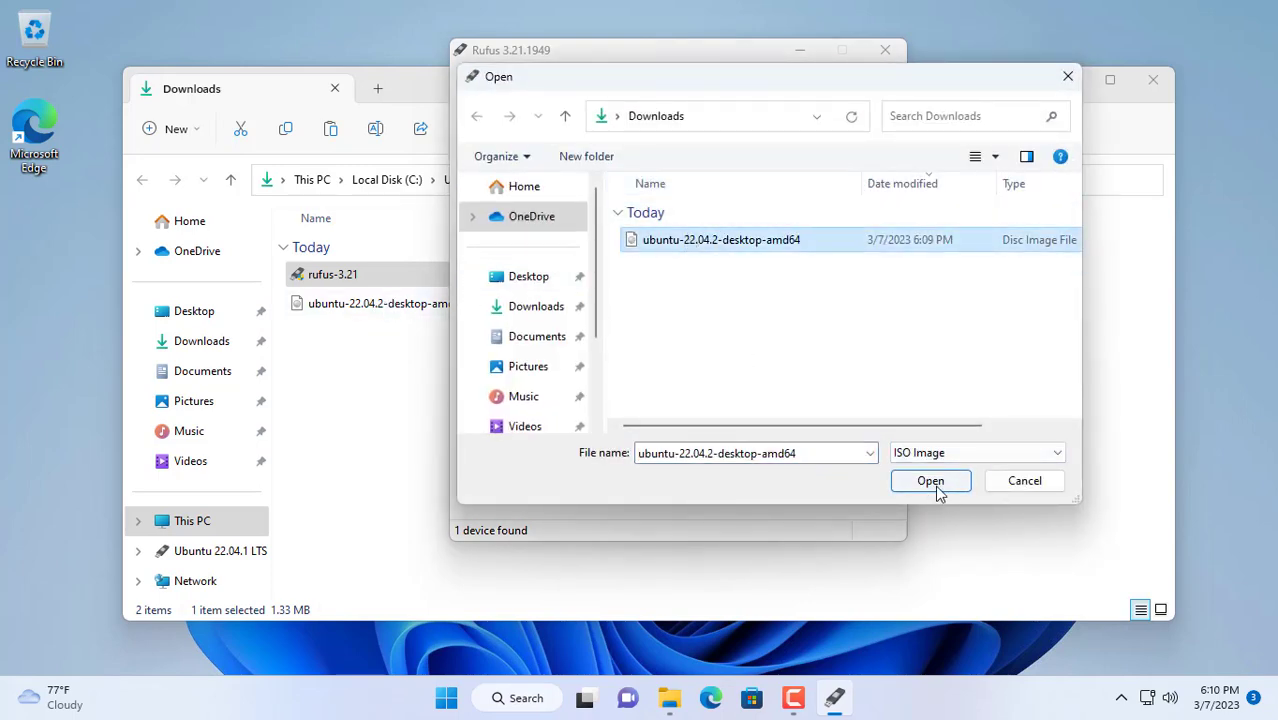
{"action": "left_click", "coordinate": [930, 480]}
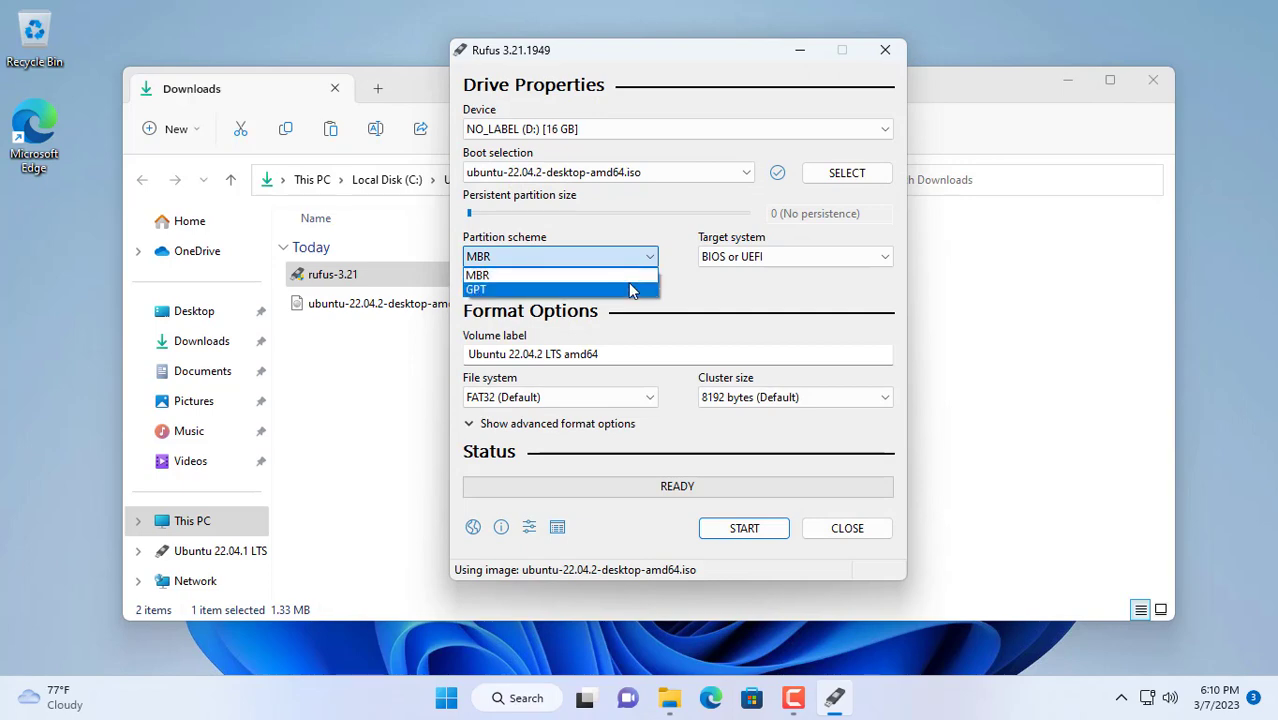
{"action": "left_click", "coordinate": [476, 288]}
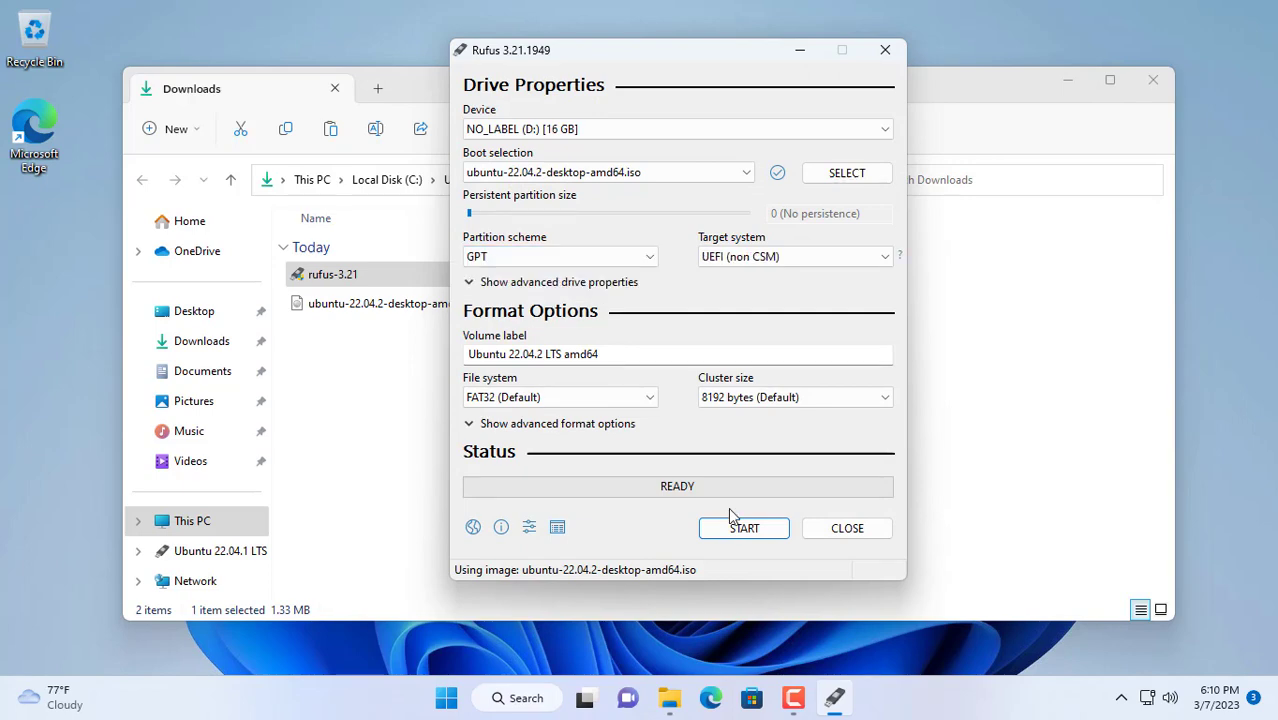
{"action": "left_click", "coordinate": [742, 528]}
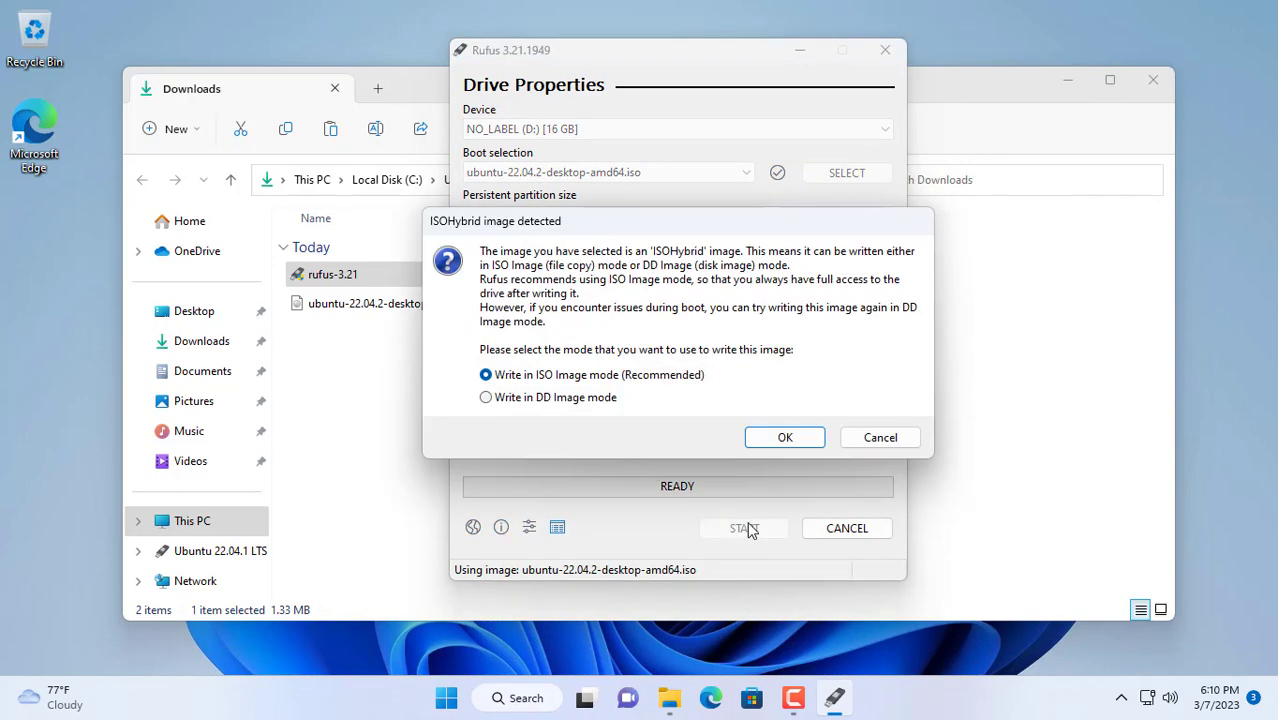
{"action": "left_click", "coordinate": [784, 436]}
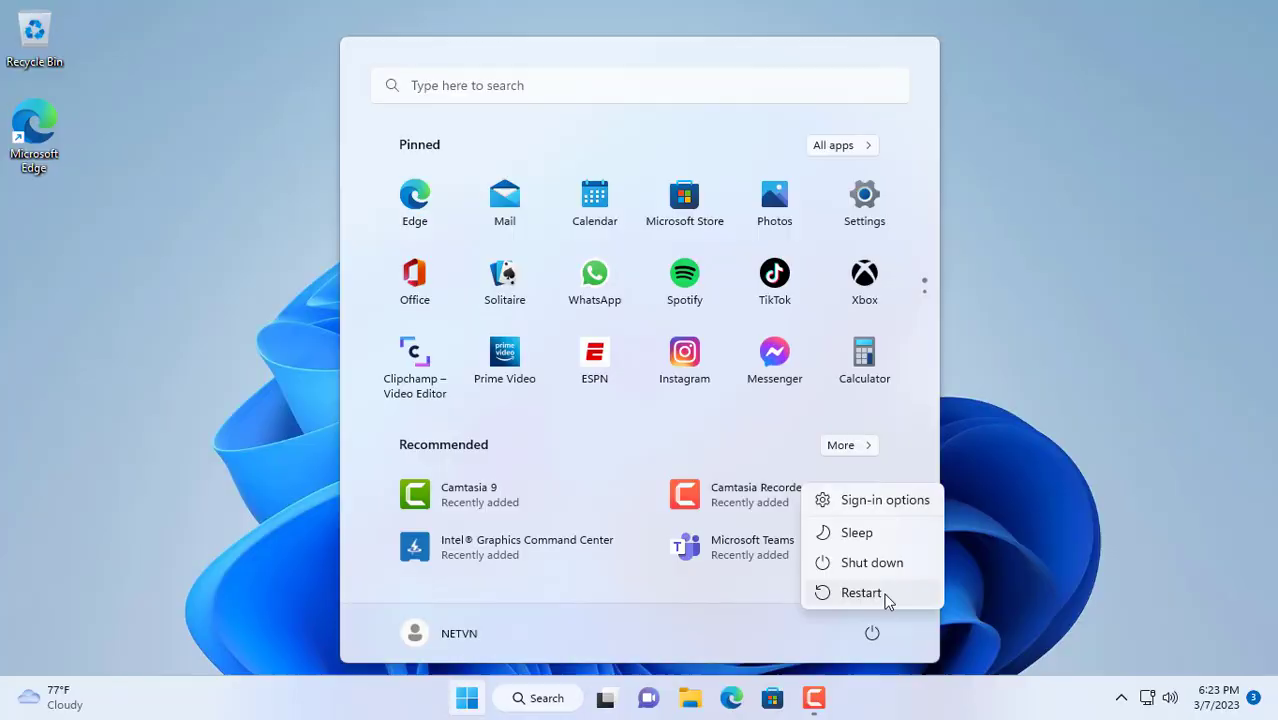
Restart the computer from the Start menu power options.
{"action": "left_click", "coordinate": [860, 592]}
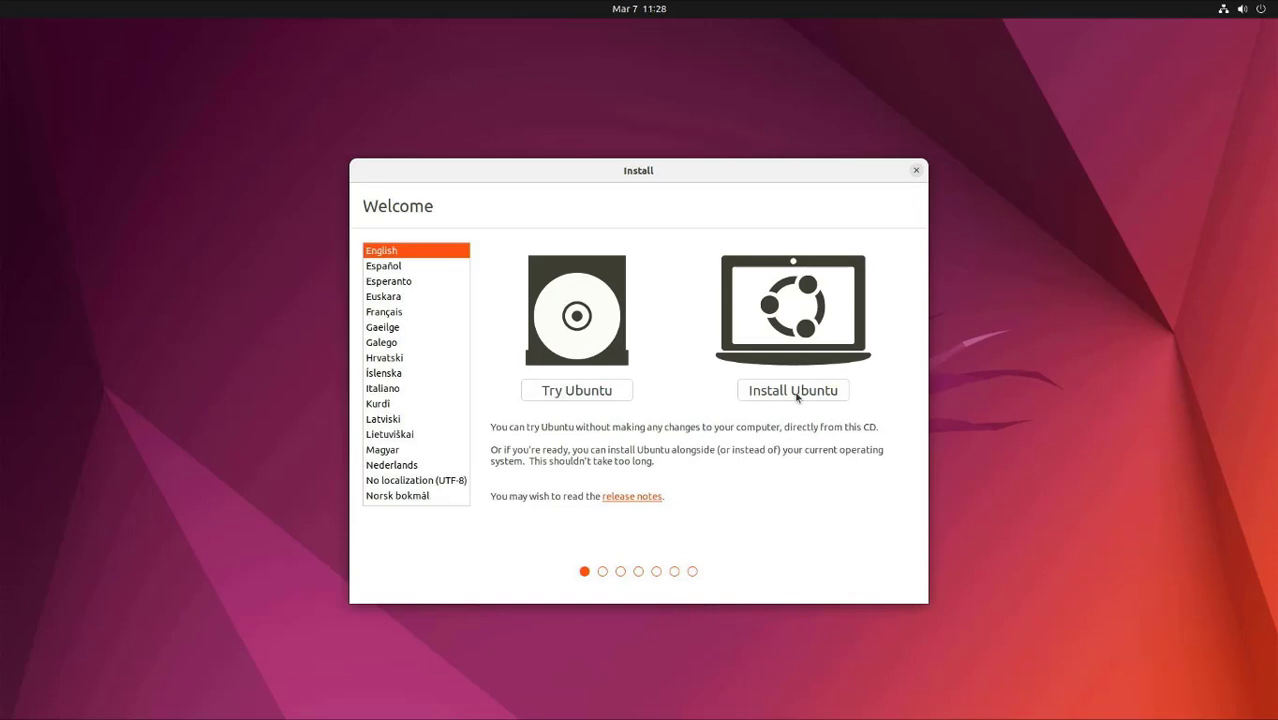
Begin Install Ubuntu, keeping English (US) keyboard and normal installation with updates.
{"action": "left_click", "coordinate": [792, 390]}
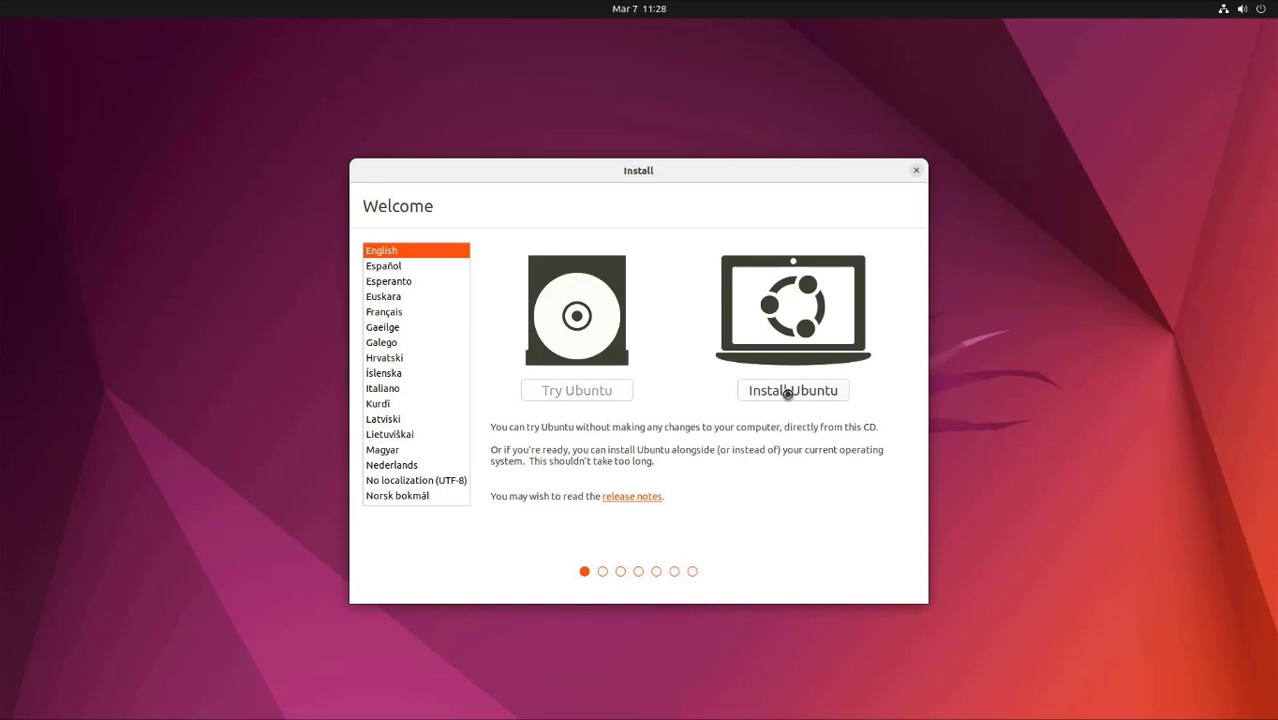
{"action": "left_click", "coordinate": [792, 390]}
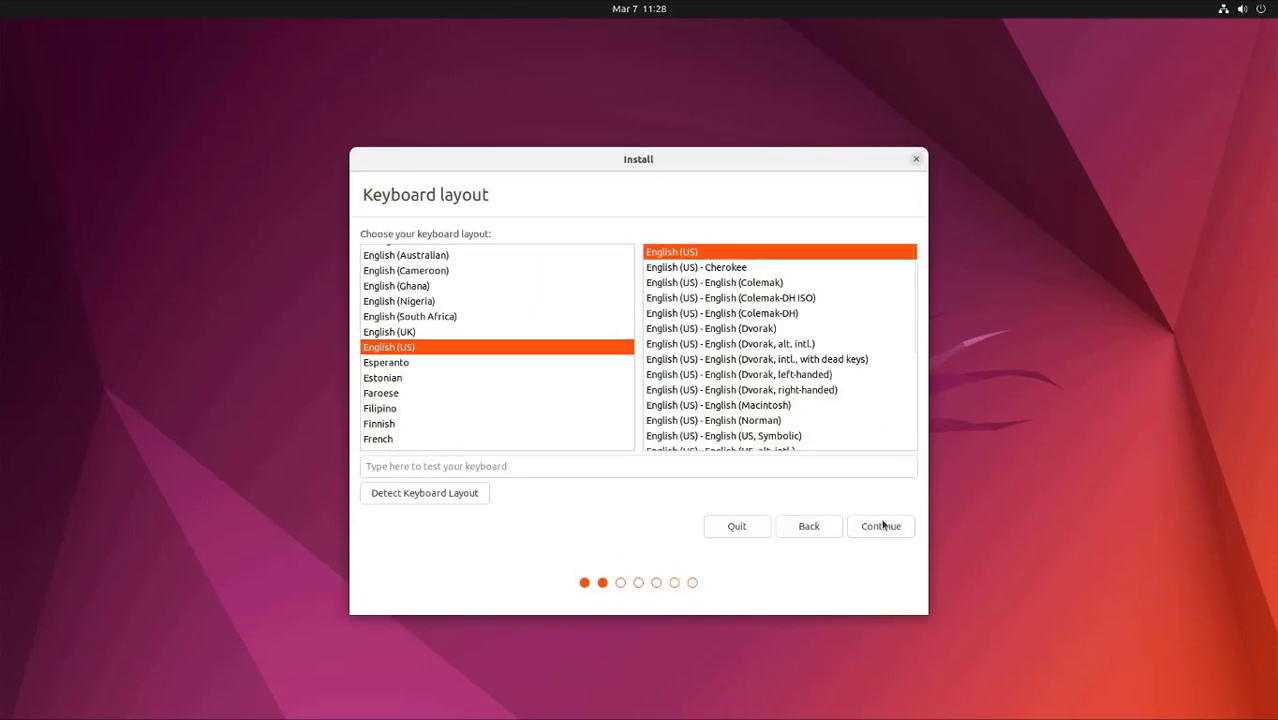
{"action": "left_click", "coordinate": [880, 526]}
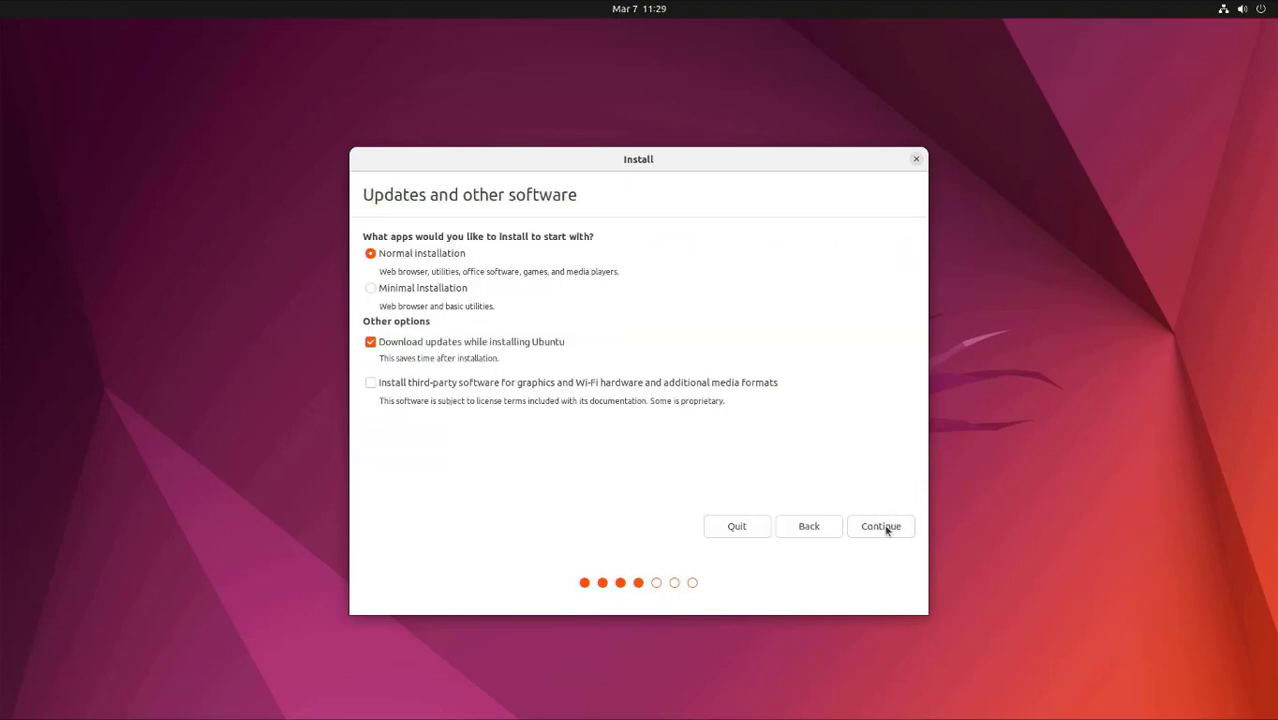
{"action": "left_click", "coordinate": [880, 524]}
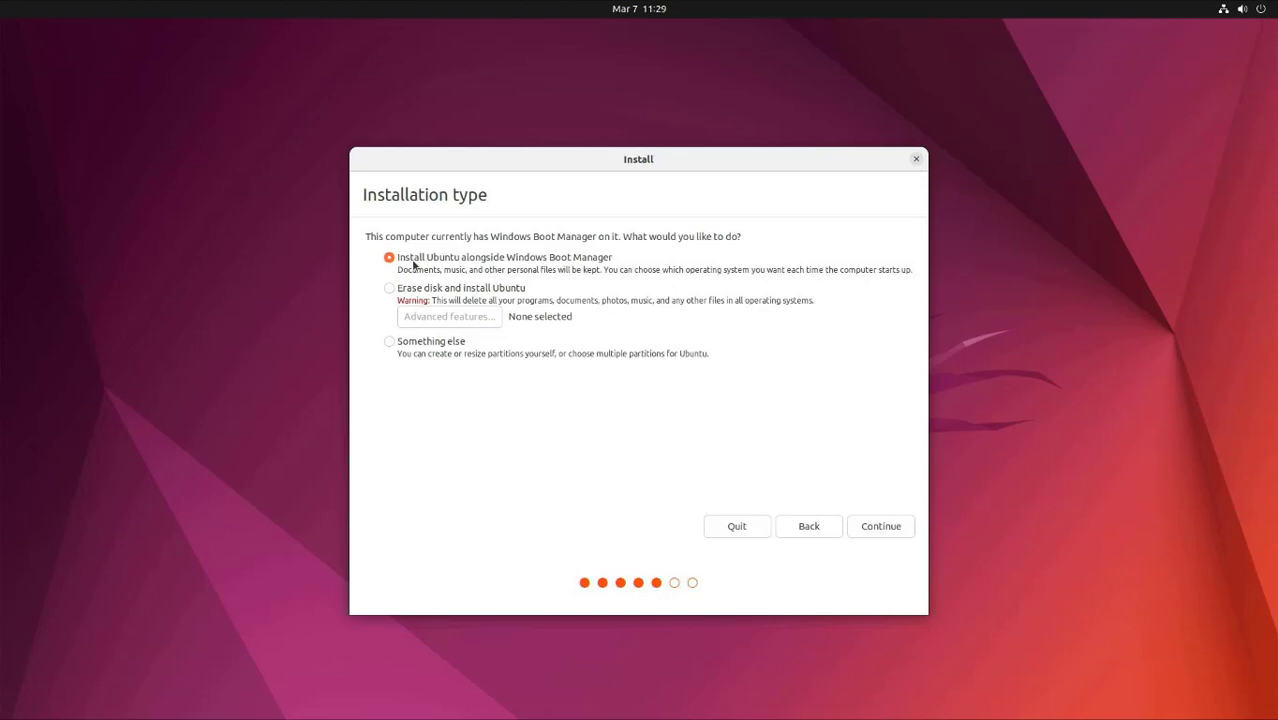
{"action": "mouse_move", "coordinate": [592, 260]}
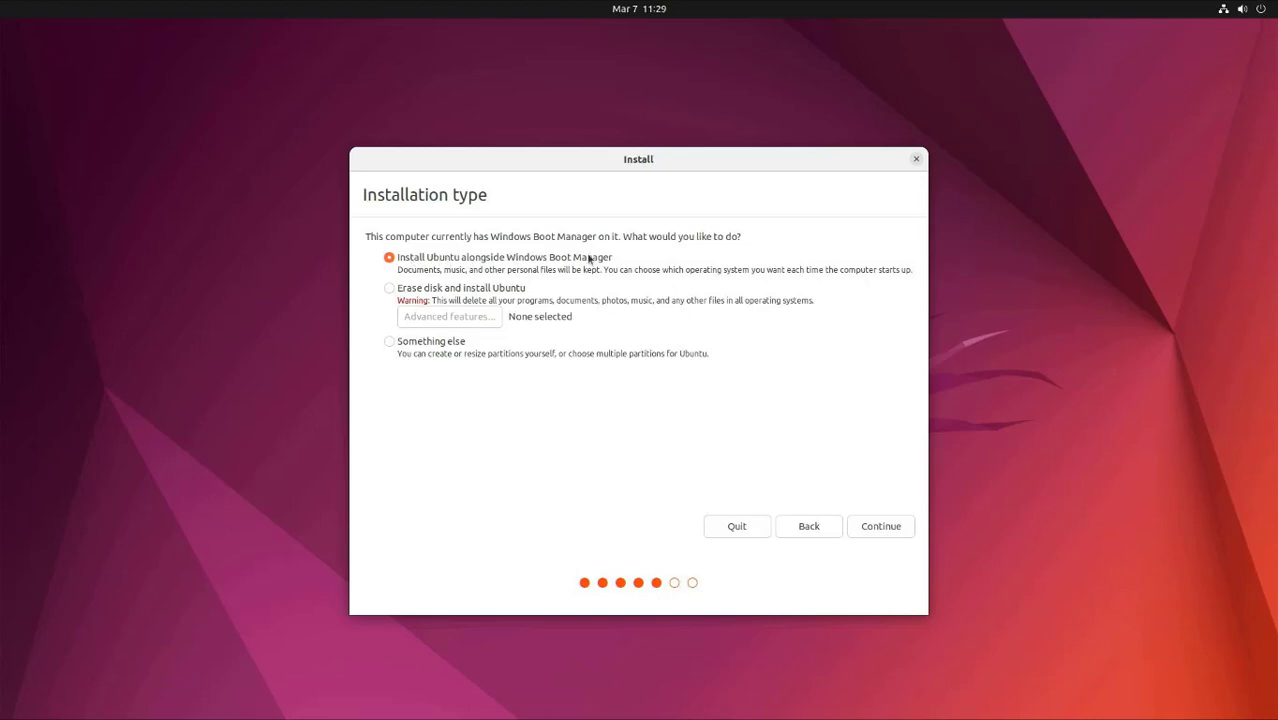
Give Ubuntu a 15.4 GB partition beside Windows and confirm writing the disk changes.
{"action": "left_click", "coordinate": [880, 524]}
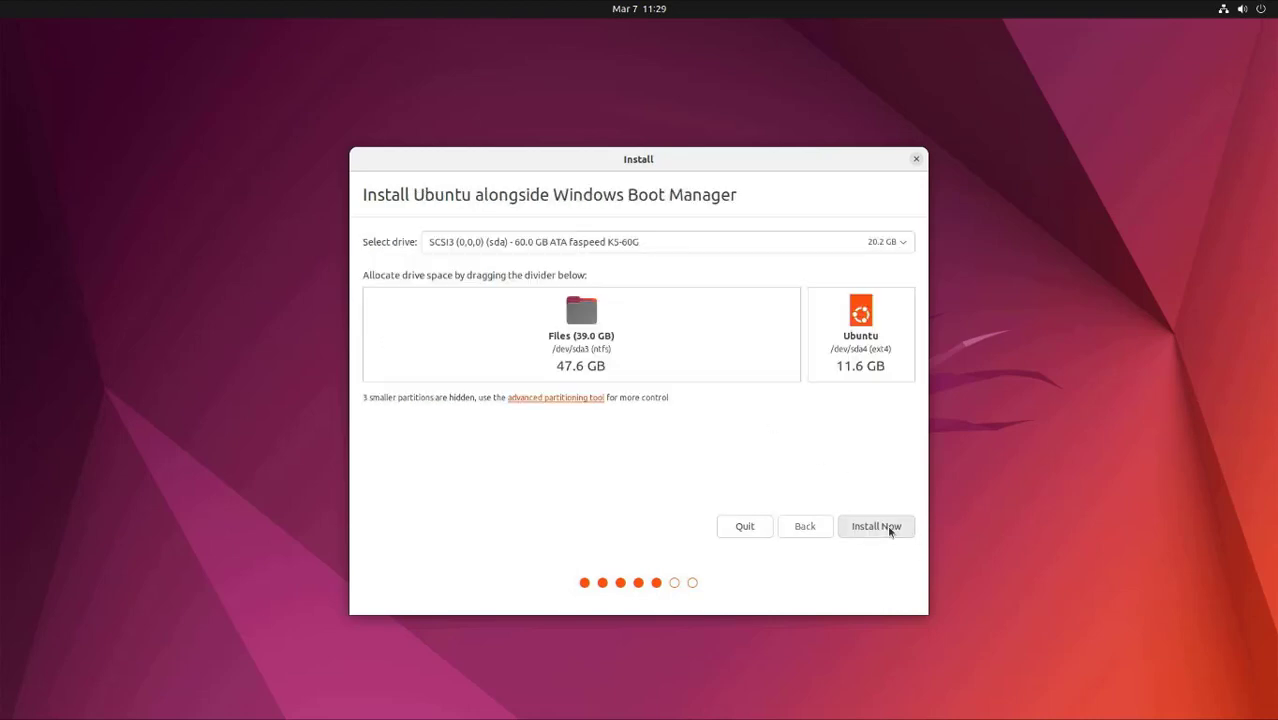
{"action": "left_click_drag", "start_coordinate": [800, 336], "coordinate": [792, 336]}
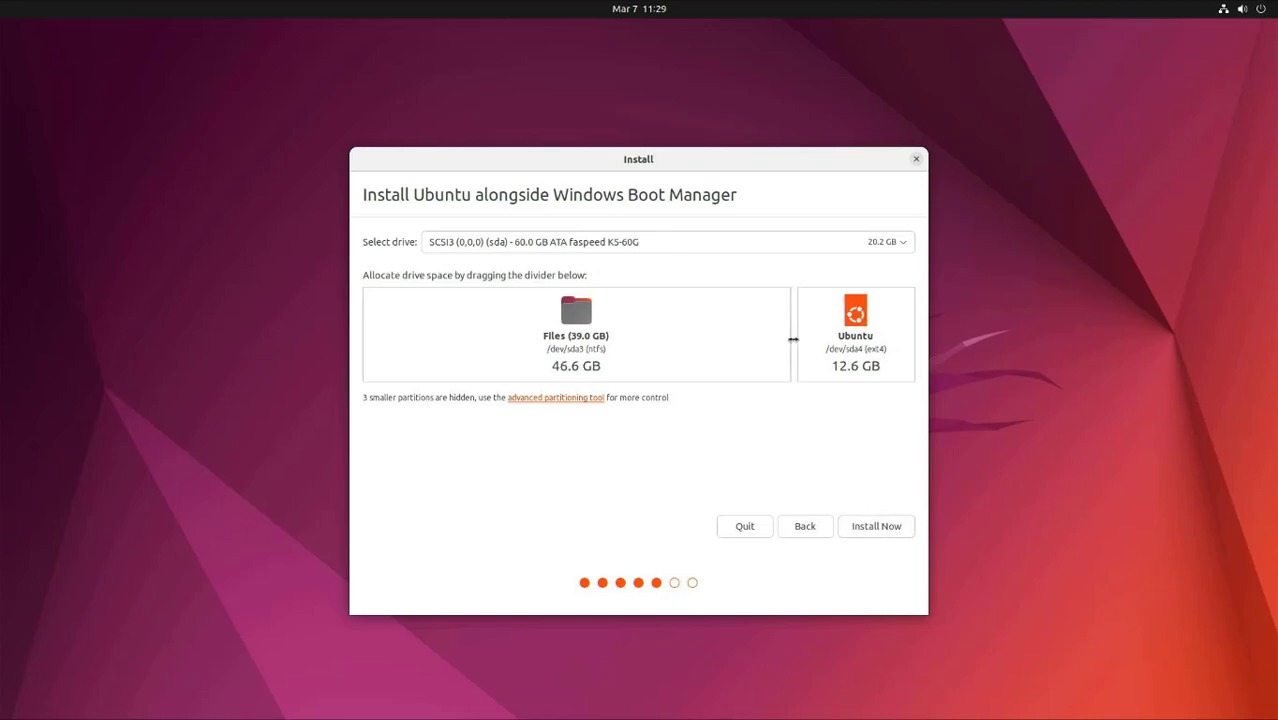
{"action": "left_click_drag", "start_coordinate": [792, 340], "coordinate": [772, 340]}
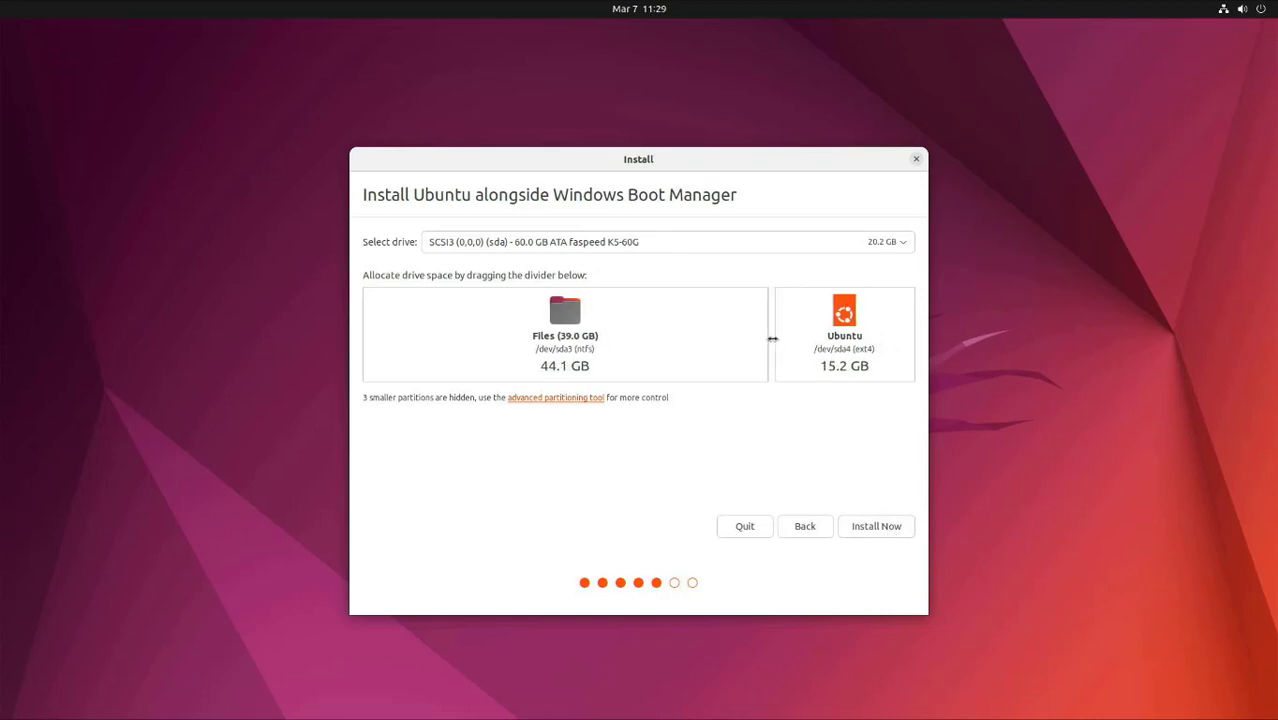
{"action": "left_click_drag", "start_coordinate": [772, 338], "coordinate": [784, 338]}
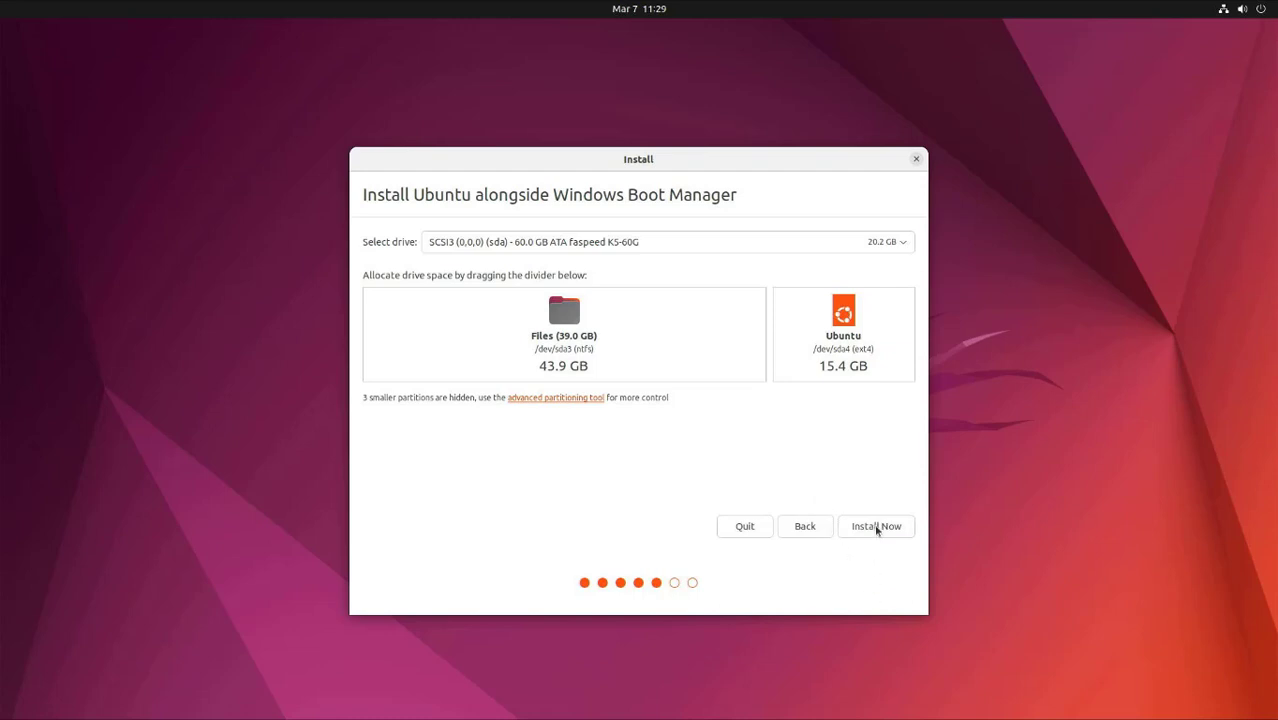
{"action": "left_click", "coordinate": [876, 524]}
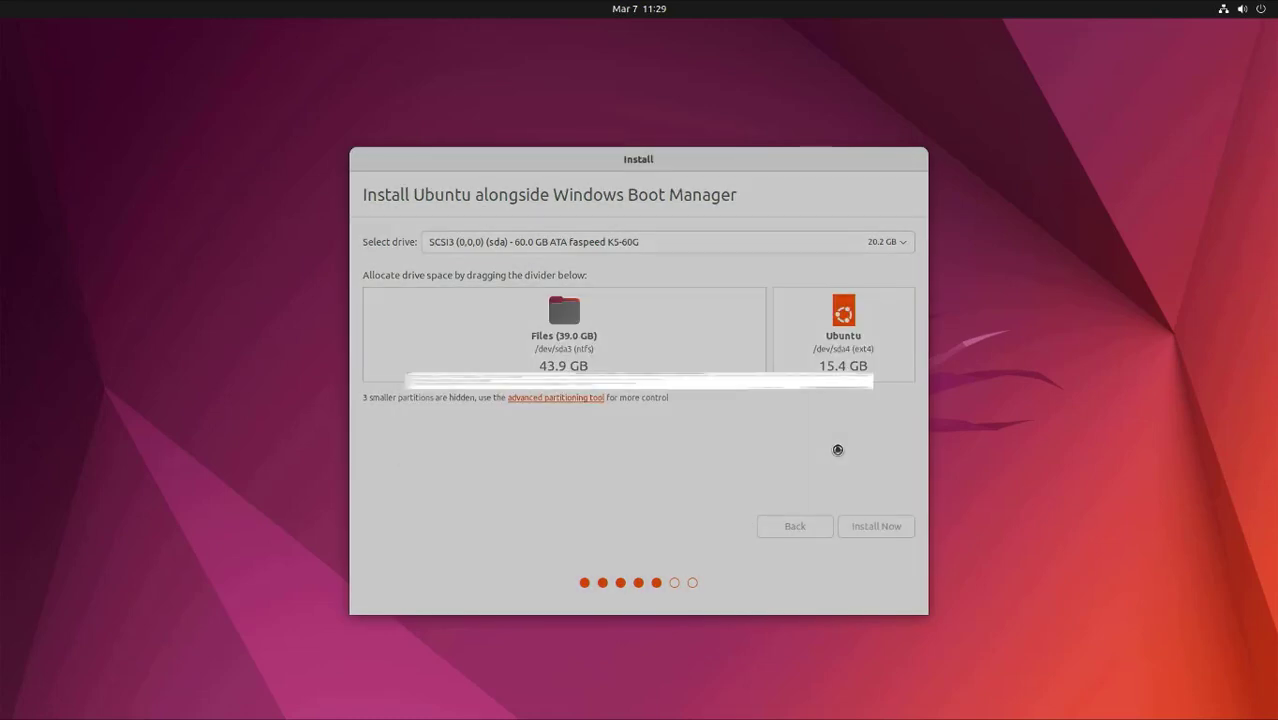
{"action": "left_click", "coordinate": [876, 526]}
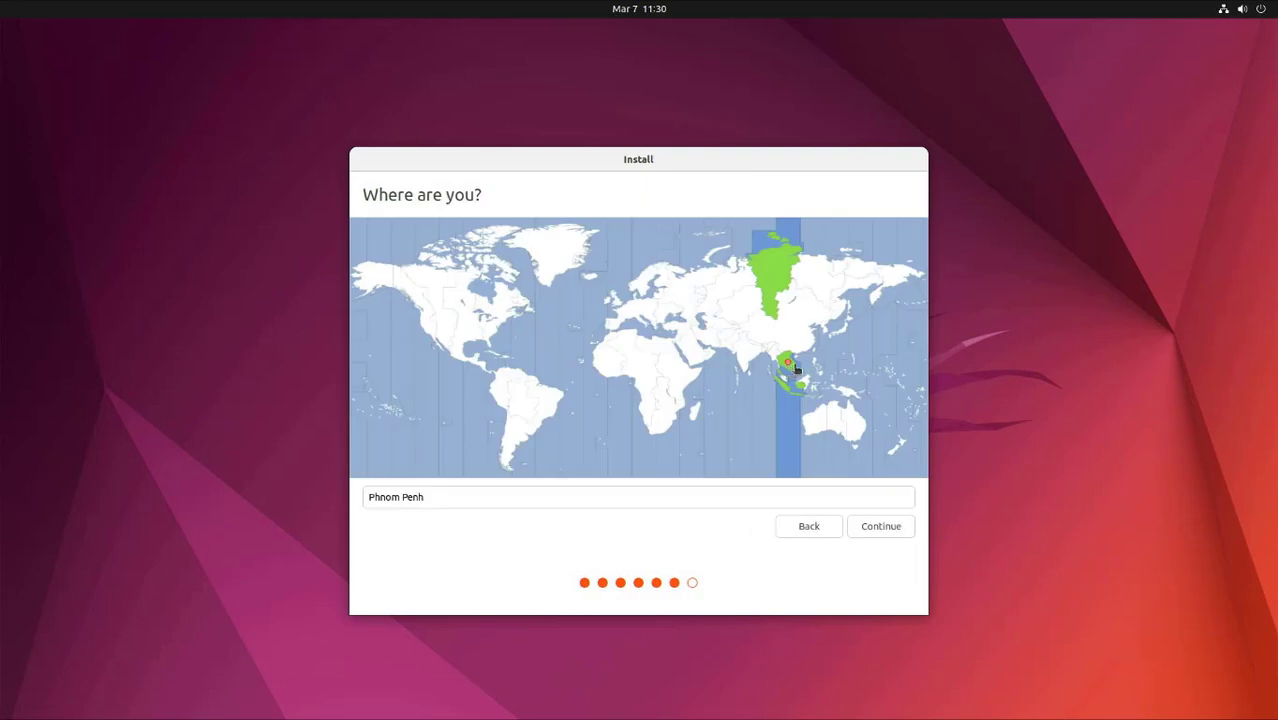
Choose Ho Chi Minh as the time zone location and continue.
{"action": "left_click", "coordinate": [792, 362]}
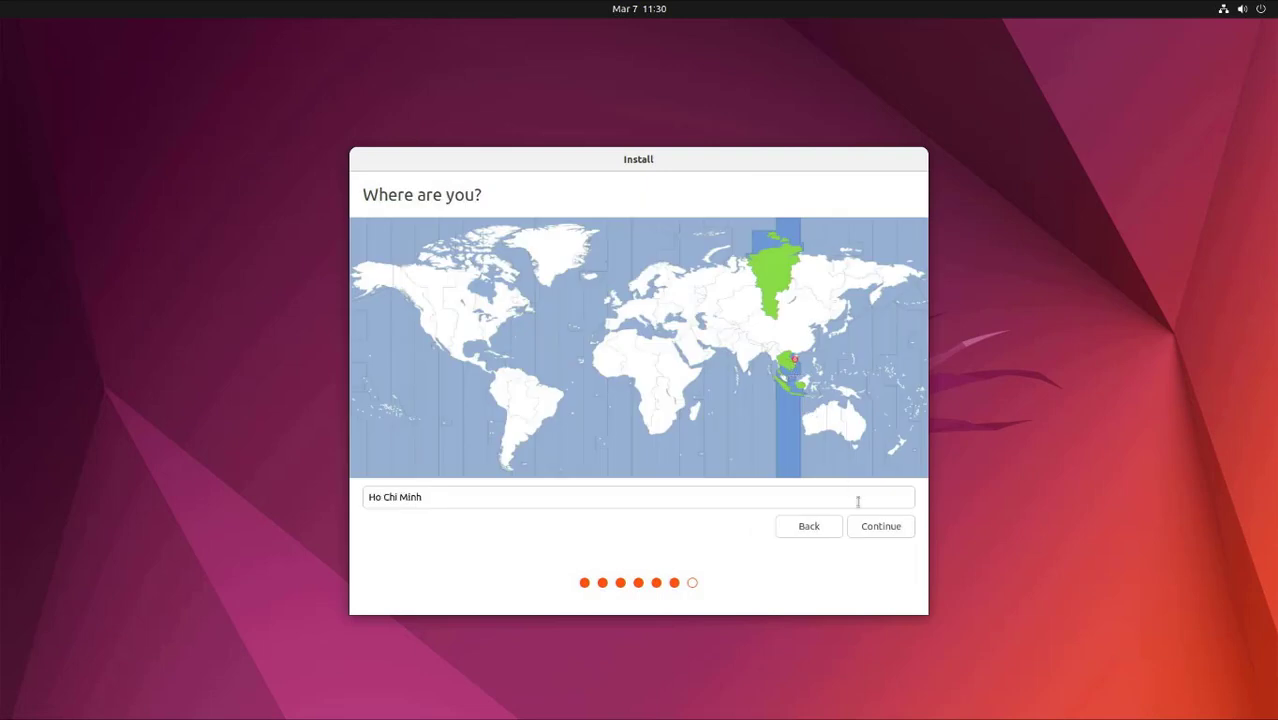
{"action": "left_click", "coordinate": [880, 524]}
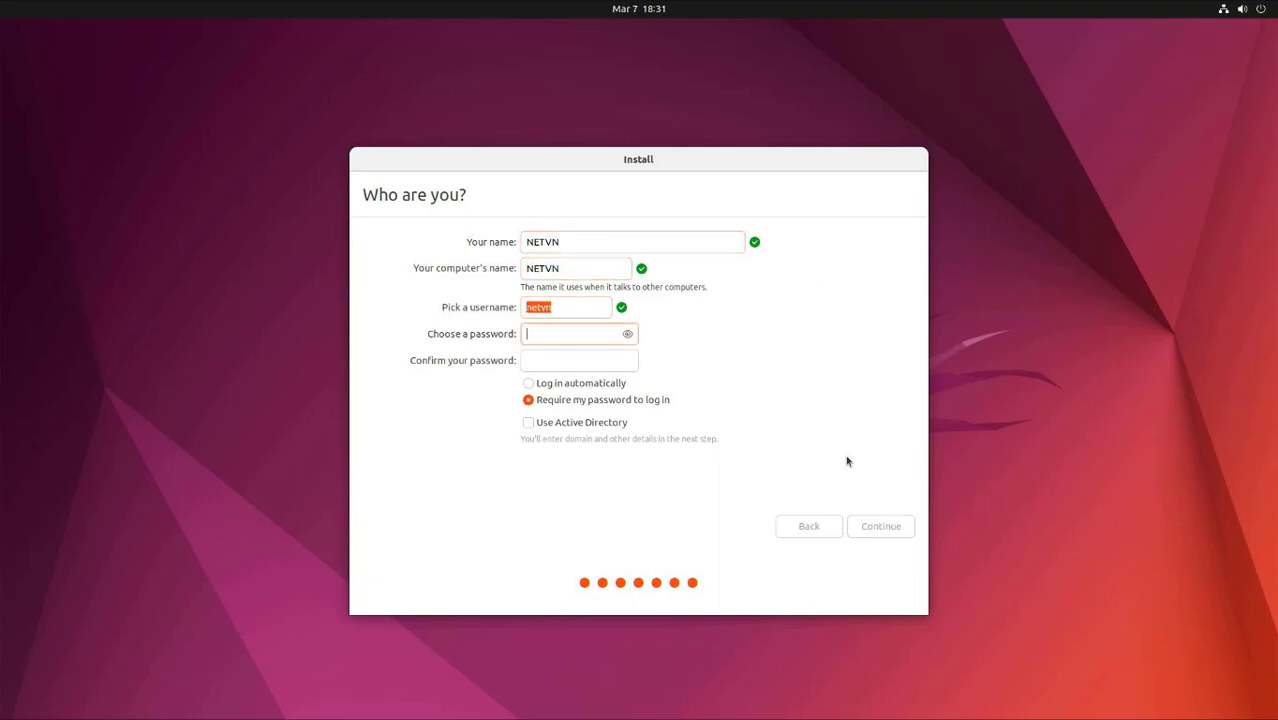
Enter the account password, enable 'Log in automatically', and proceed to finish installing.
{"action": "type", "text": "••••"}
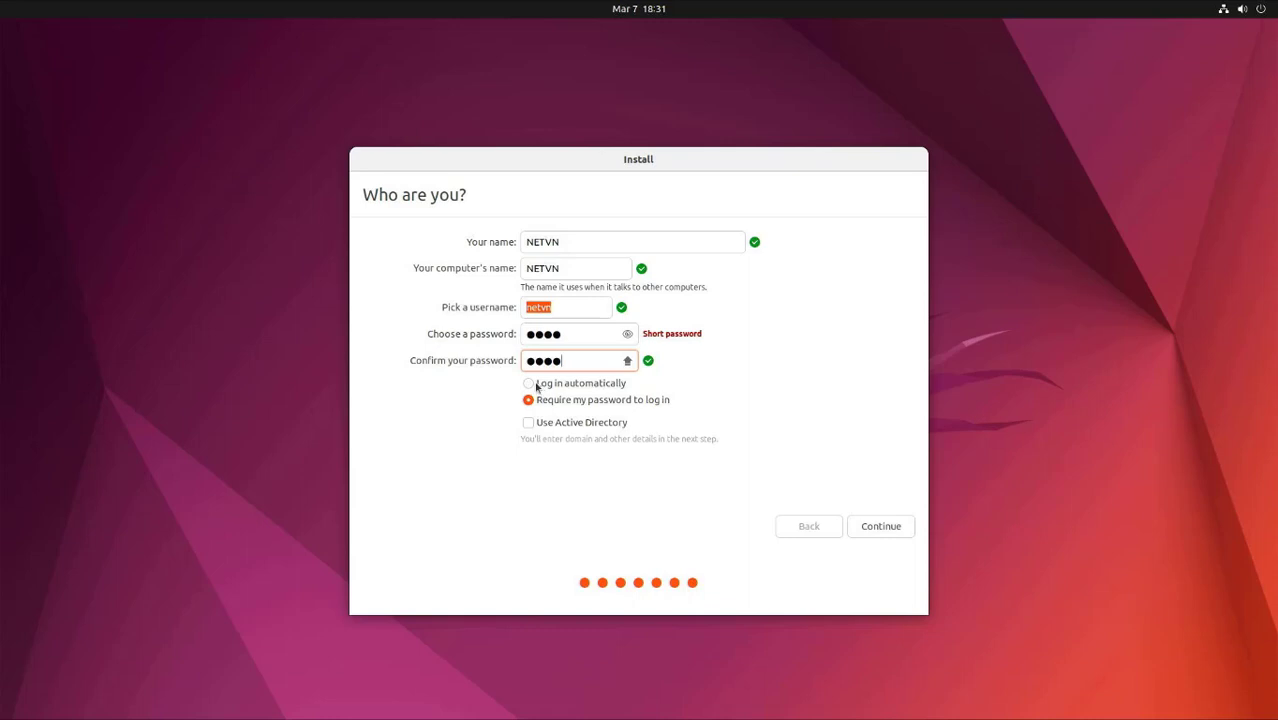
{"action": "left_click", "coordinate": [528, 384]}
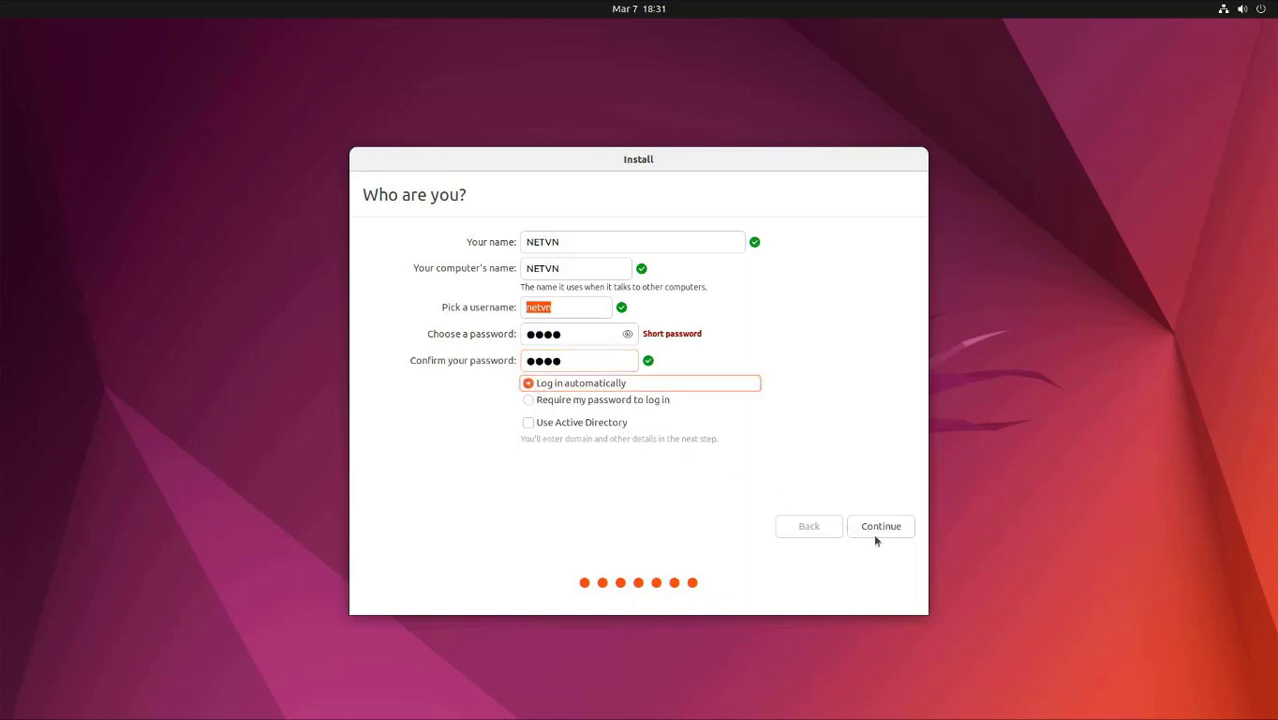
{"action": "left_click", "coordinate": [880, 526]}
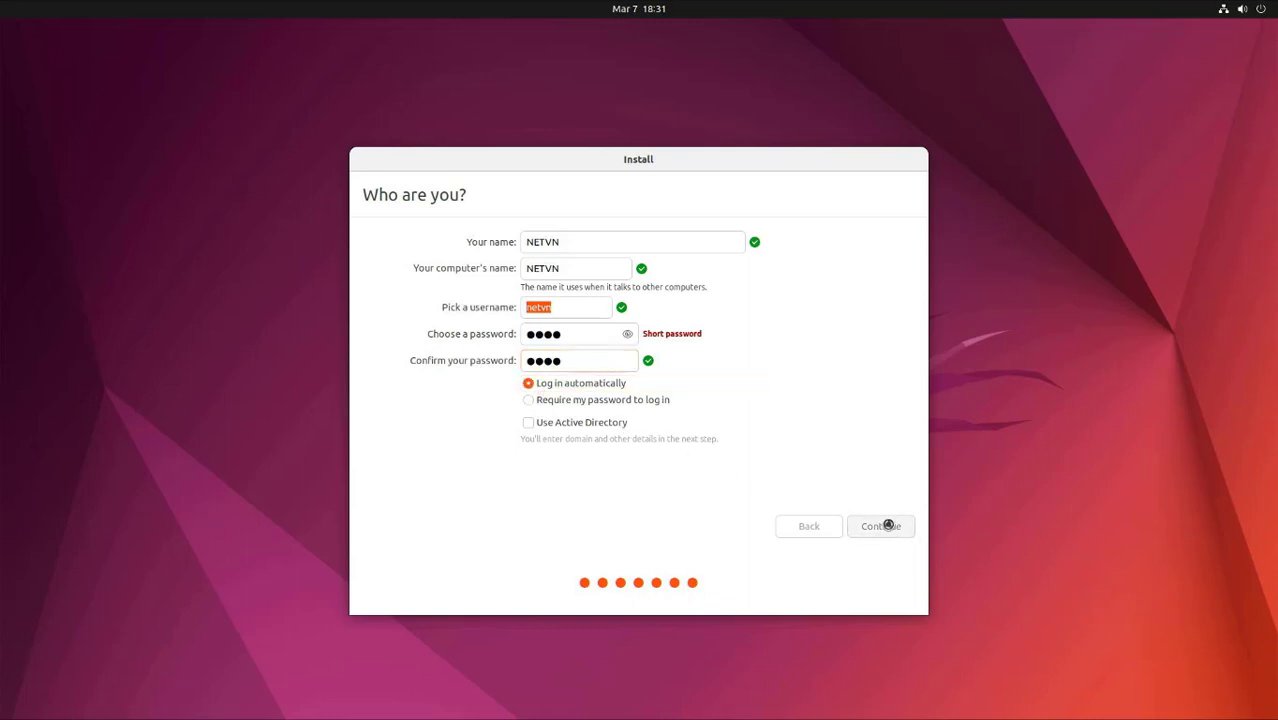
{"action": "left_click", "coordinate": [880, 524]}
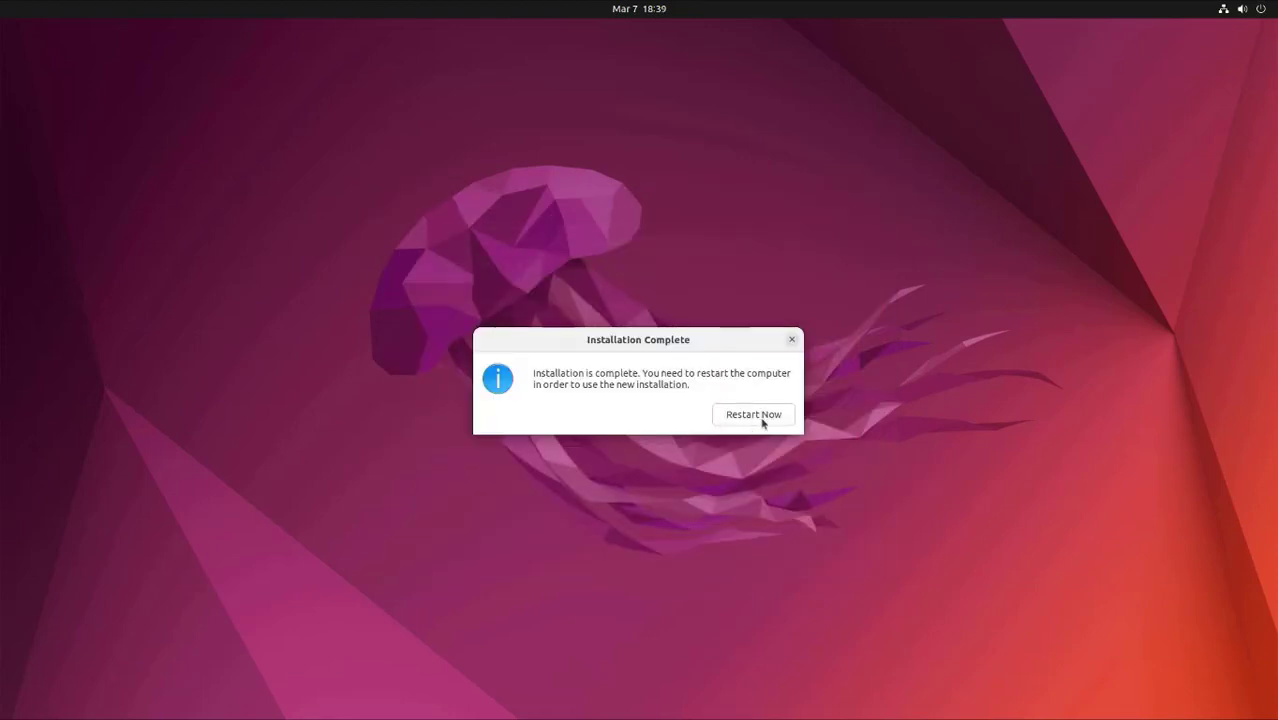
Choose Restart Now to reboot into the newly installed system.
{"action": "left_click", "coordinate": [752, 414]}
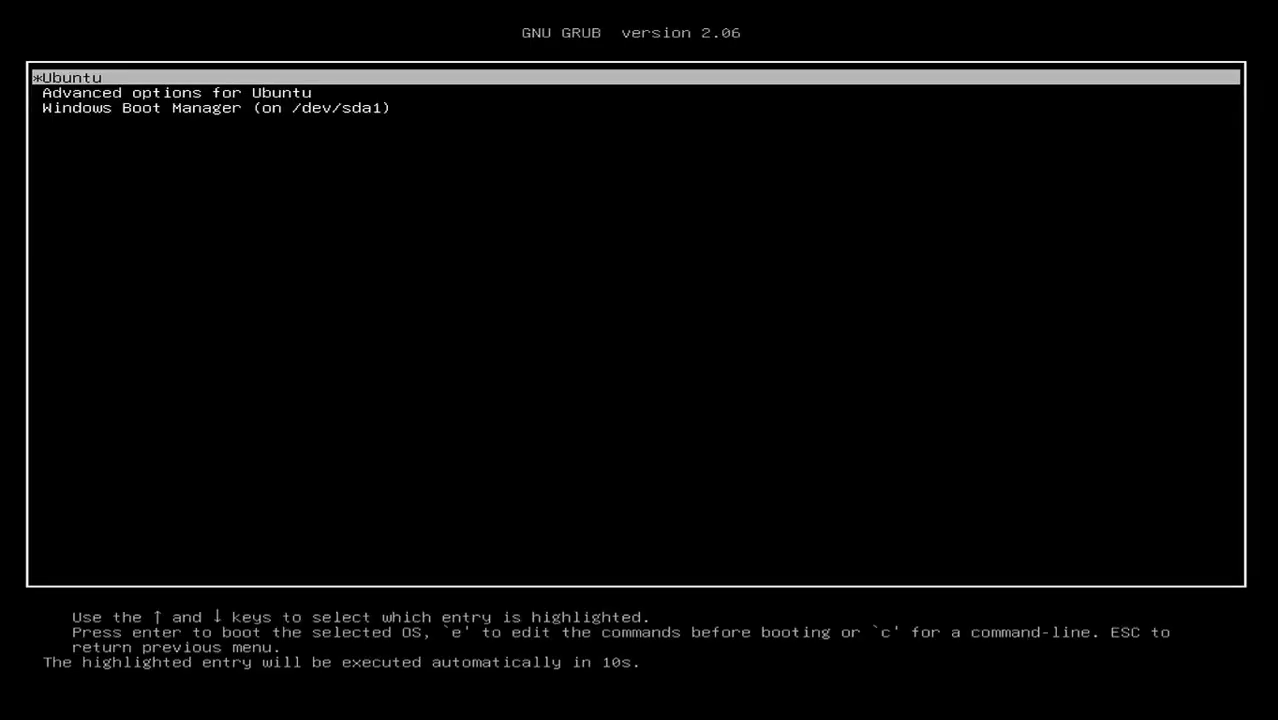
Browse the GRUB entries past Windows Boot Manager and boot the Ubuntu entry.
{"action": "key", "text": "Down"}
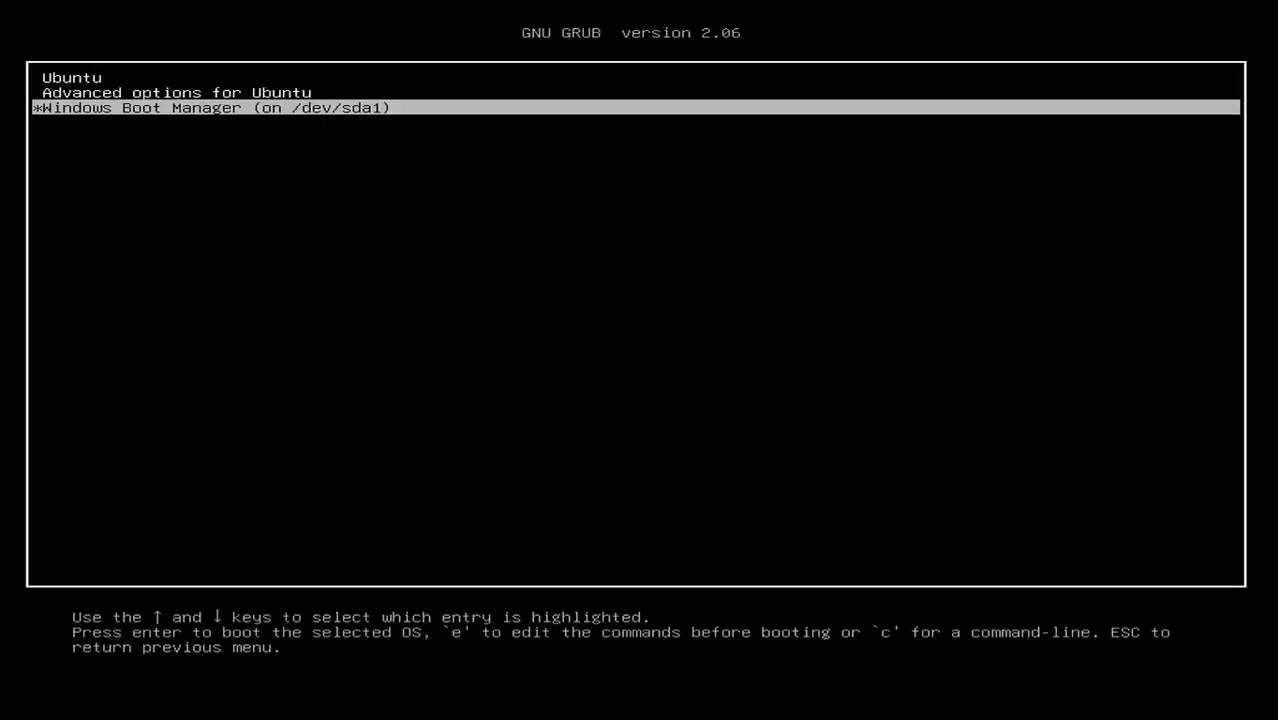
{"action": "key", "text": "Up"}
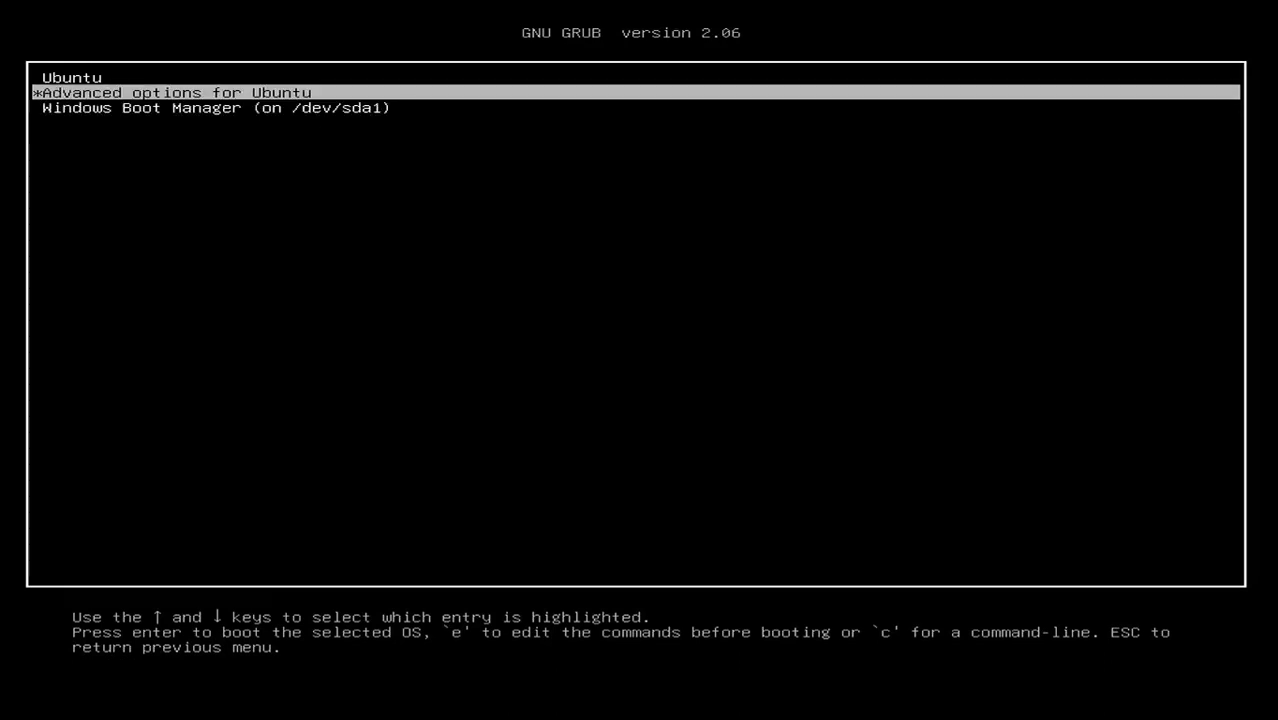
{"action": "key", "text": "Up"}
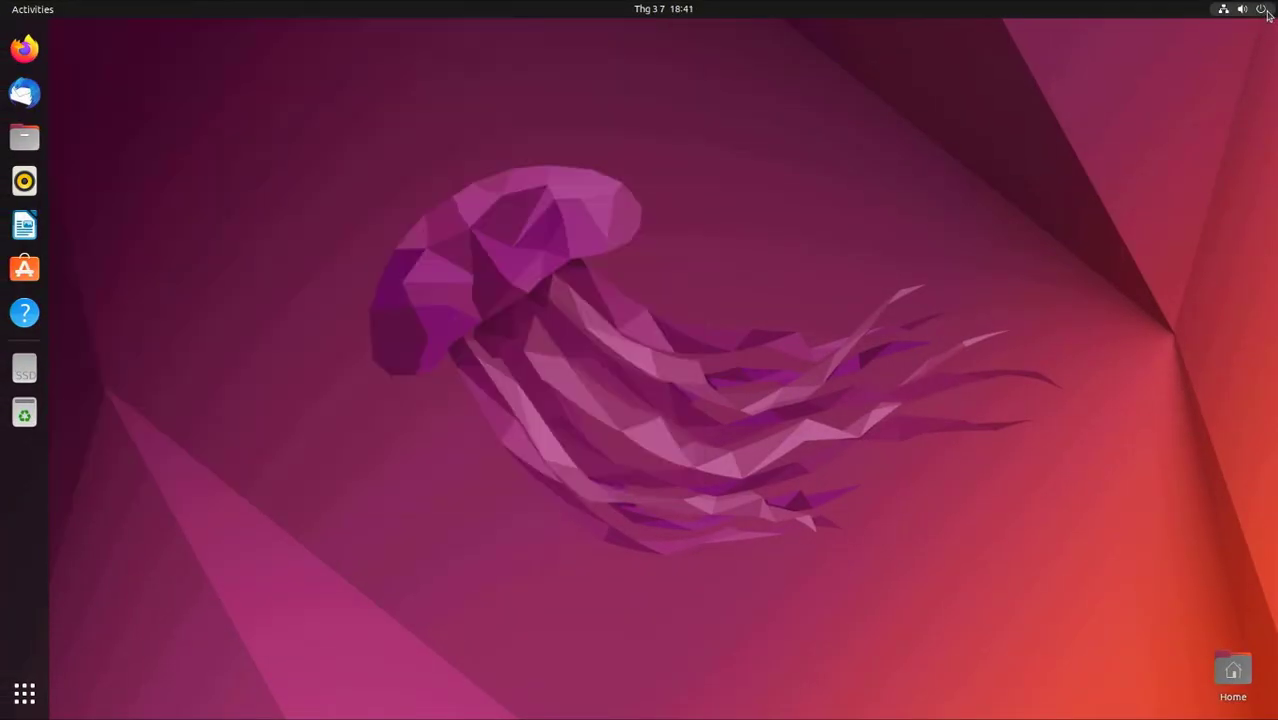
Restart from the Ubuntu desktop system menu and select Windows Boot Manager in GRUB.
{"action": "left_click", "coordinate": [1262, 8]}
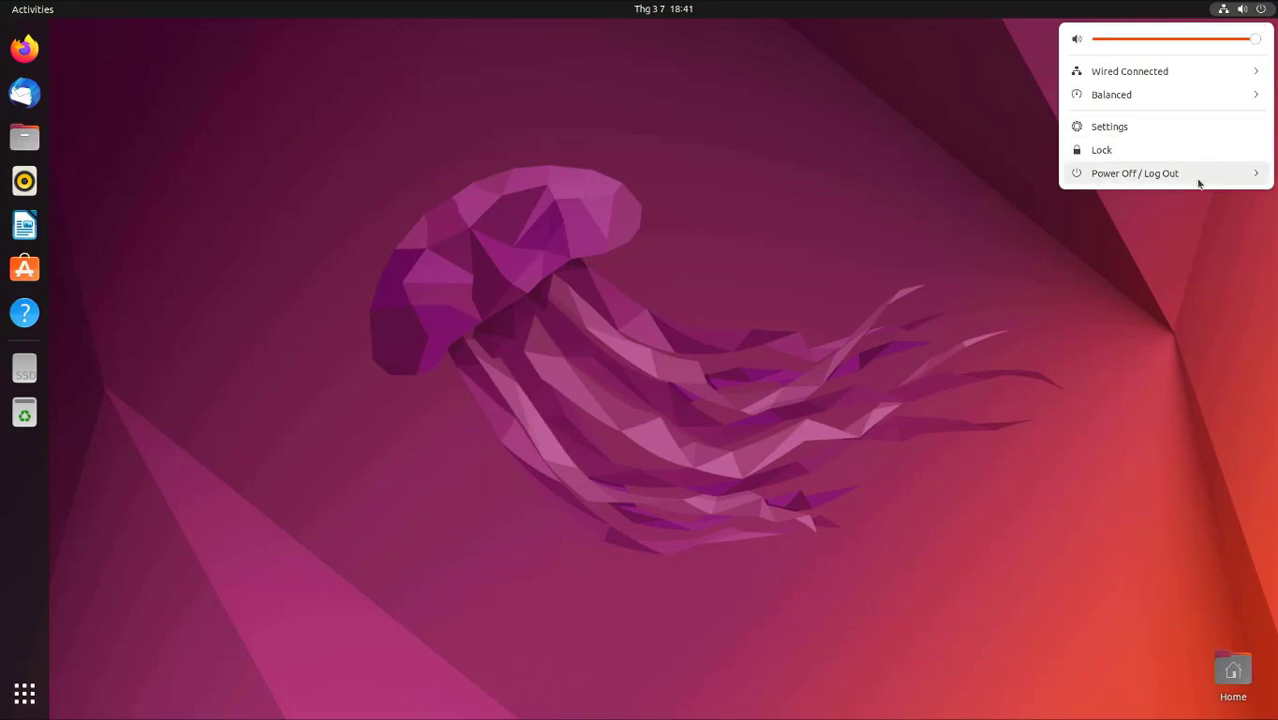
{"action": "left_click", "coordinate": [1136, 172]}
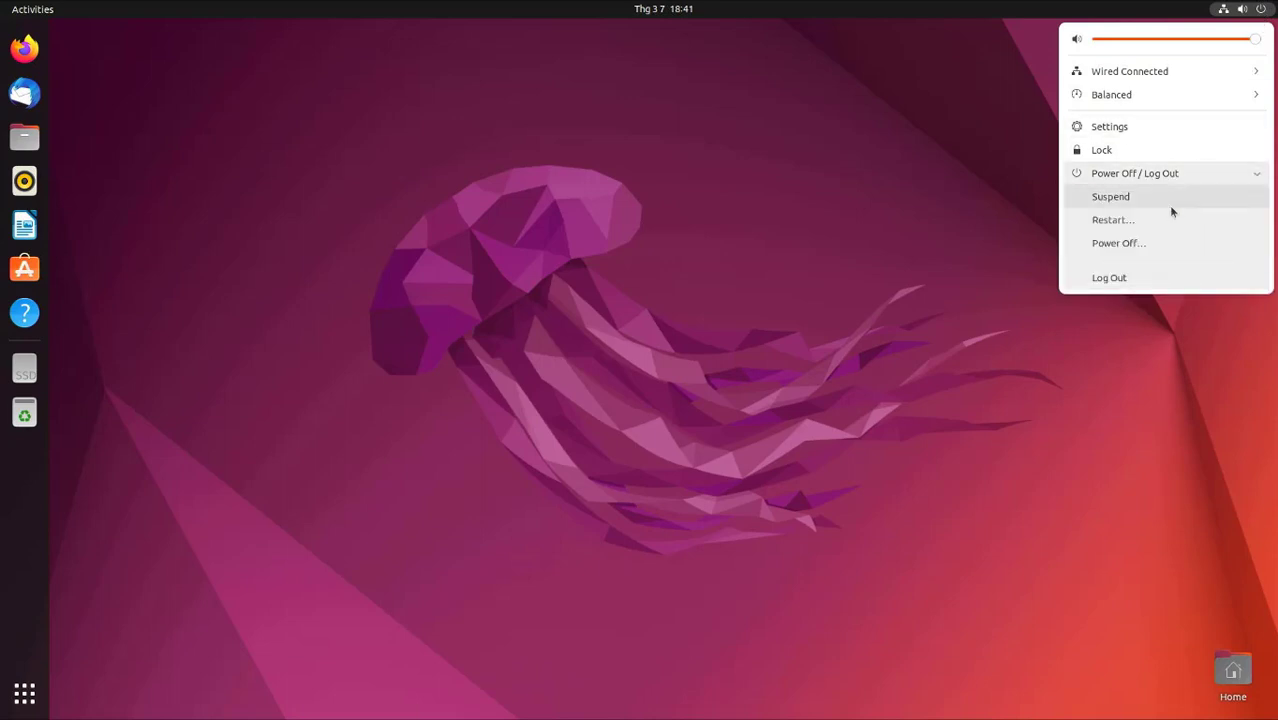
{"action": "left_click", "coordinate": [1112, 218]}
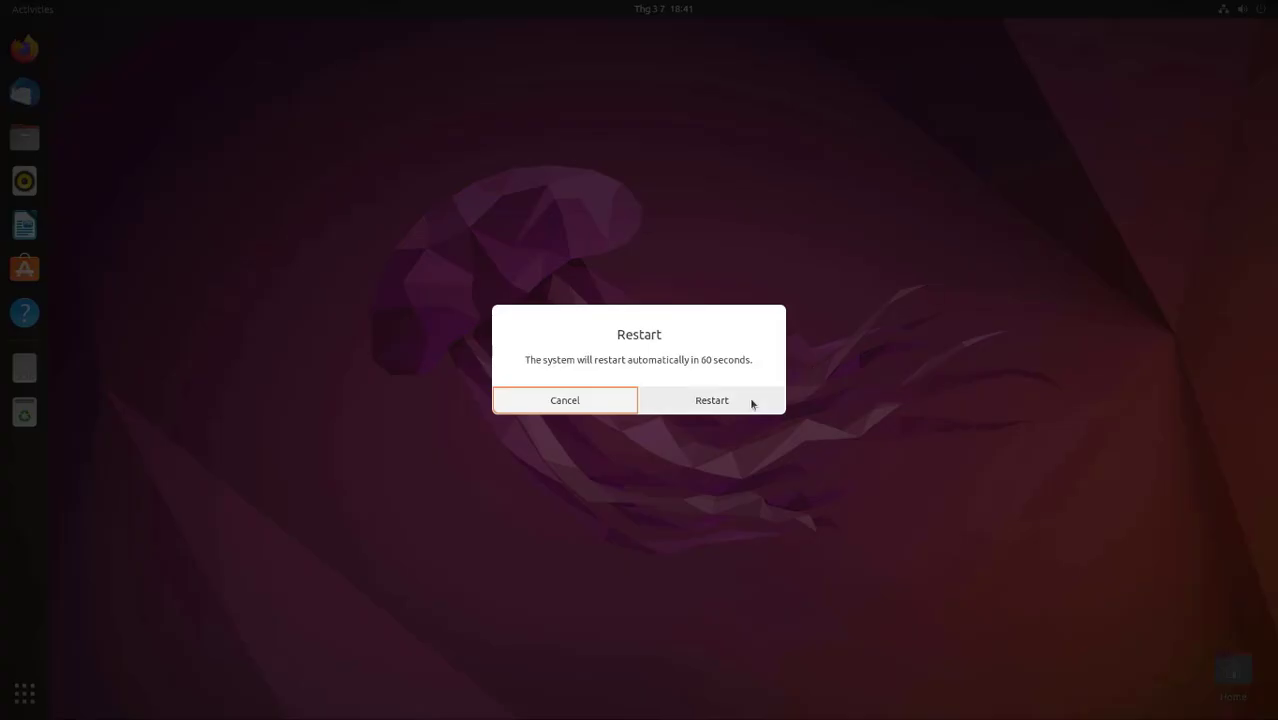
{"action": "left_click", "coordinate": [712, 400]}
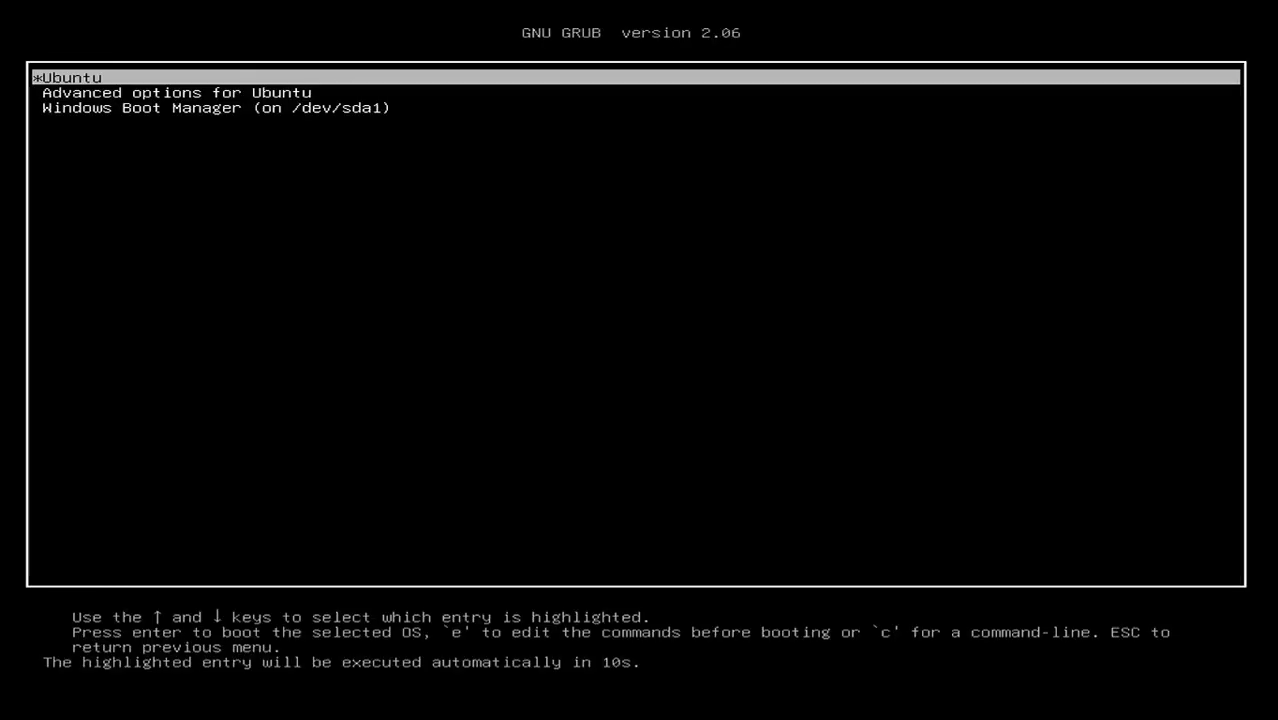
{"action": "key", "text": "Down"}
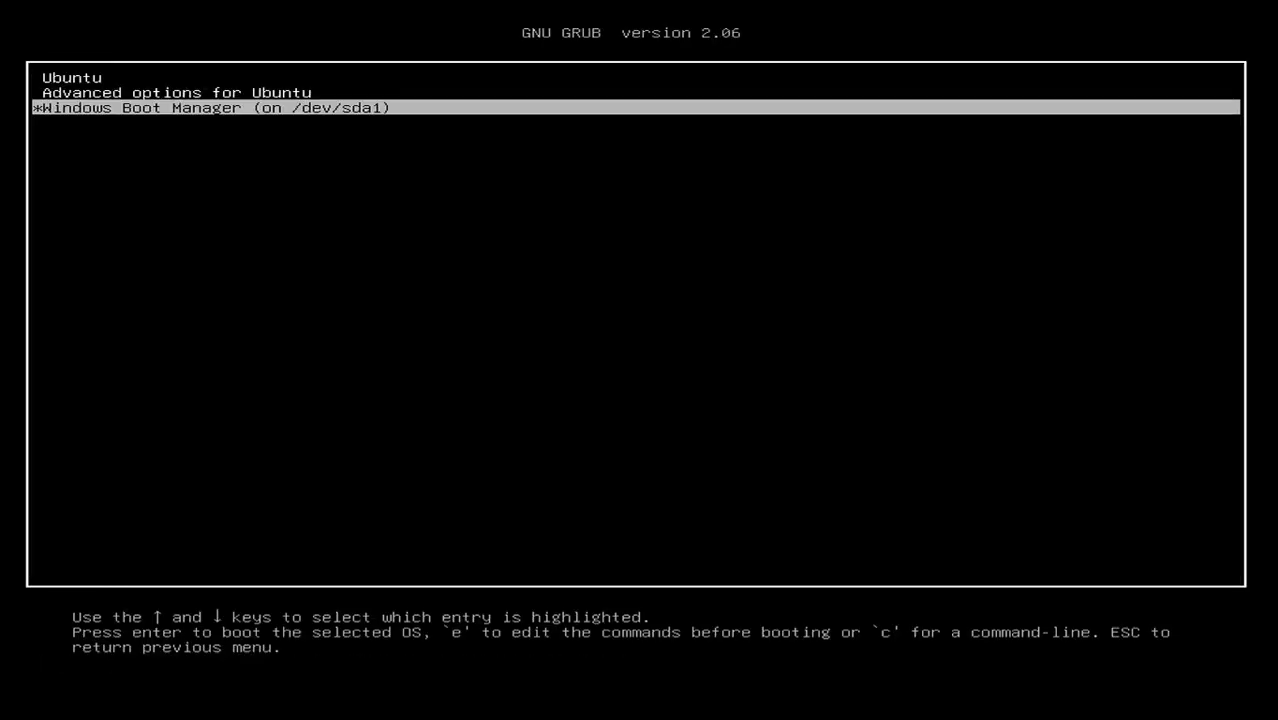